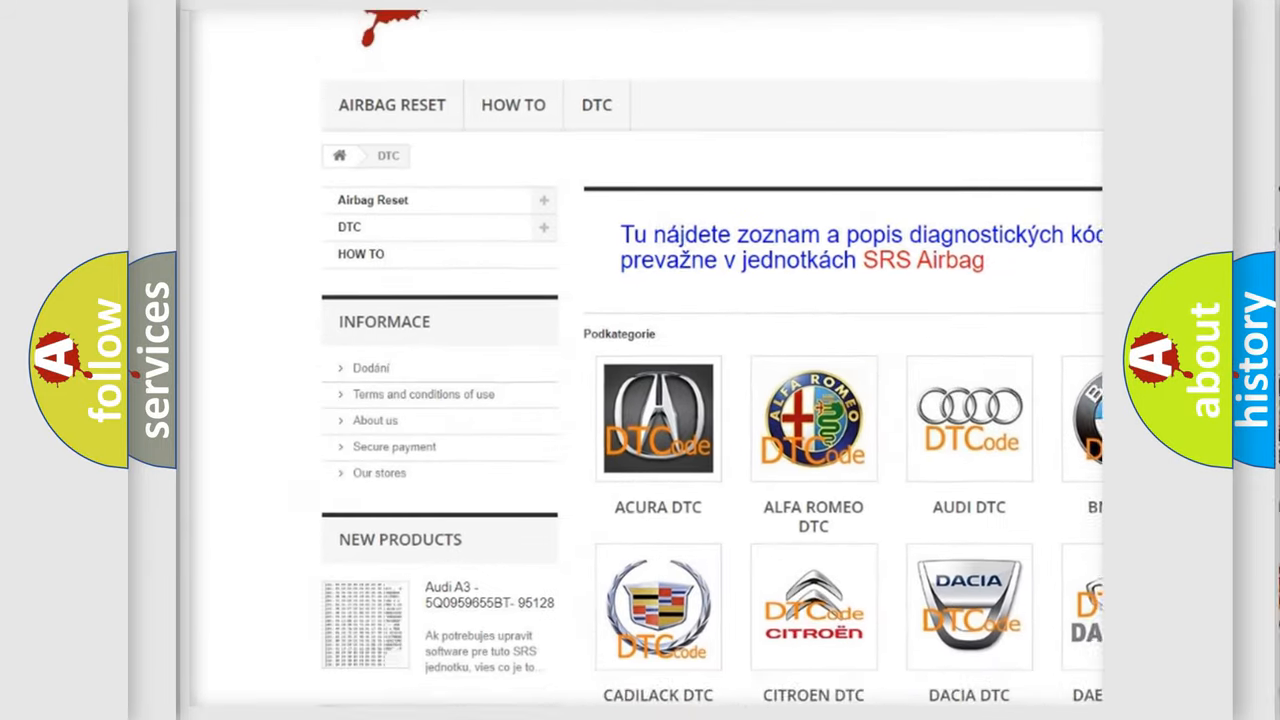
Scroll the DTC page past the car-make logos down to the B-code table
scroll(down, 3)
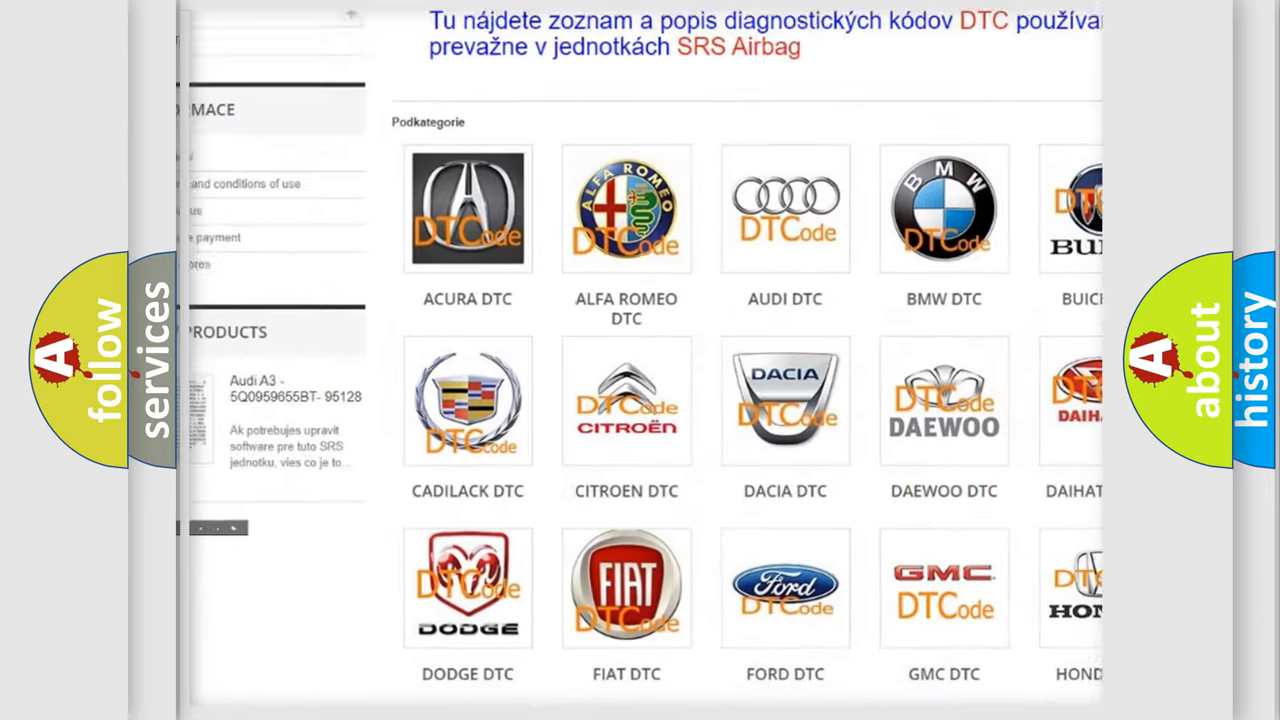
scroll(down, 3)
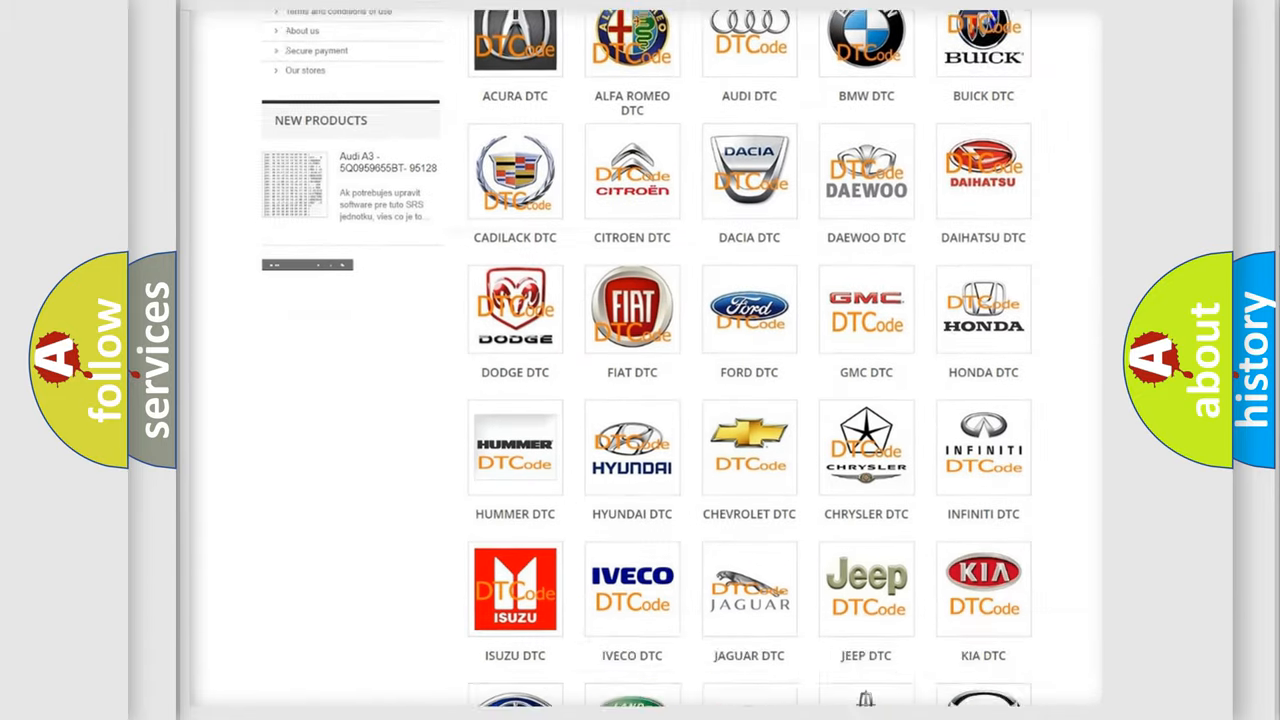
scroll(down, 3)
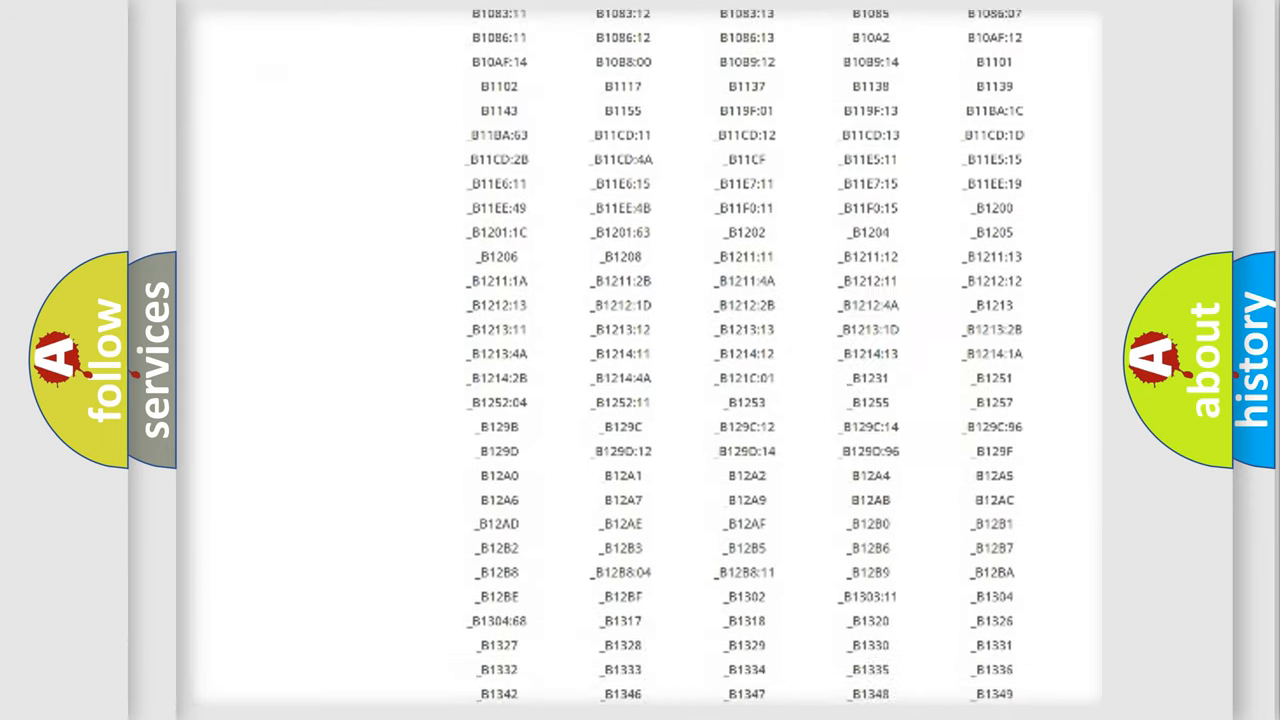
scroll(down, 3)
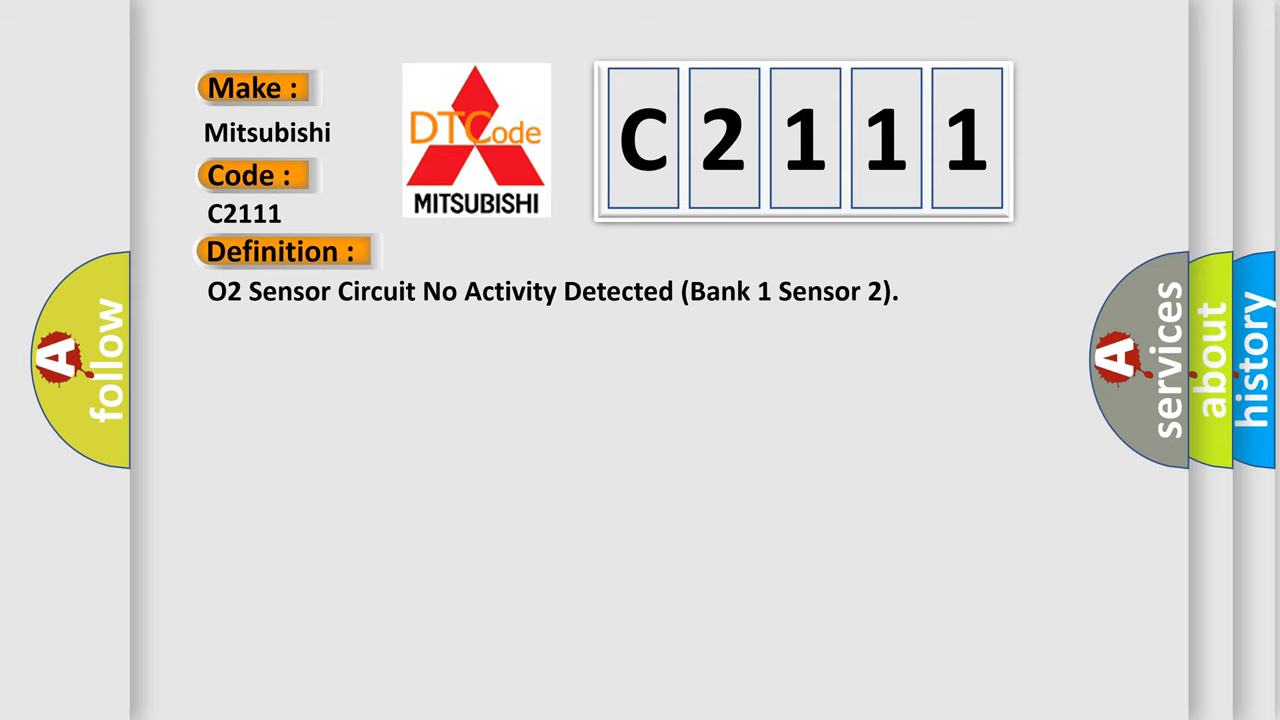
Reveal the C2111 Description: right O2 sensor after TWC, signal line discontinuity
click(520, 251)
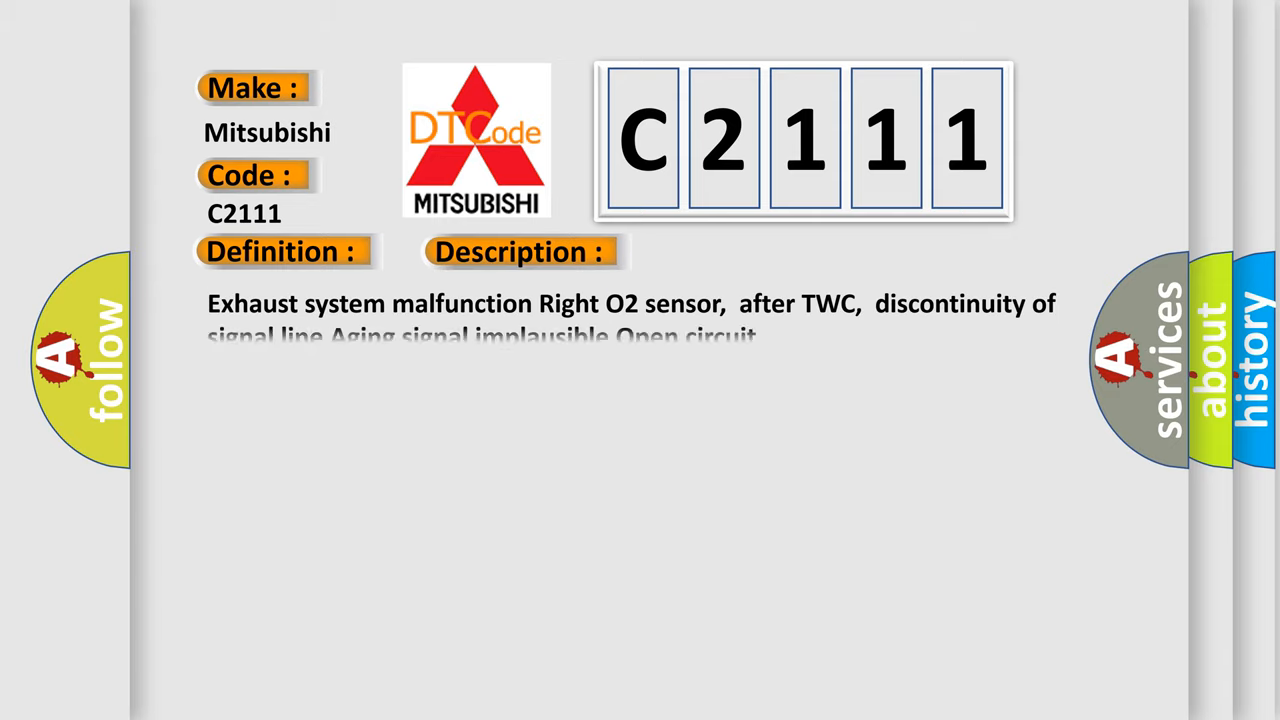